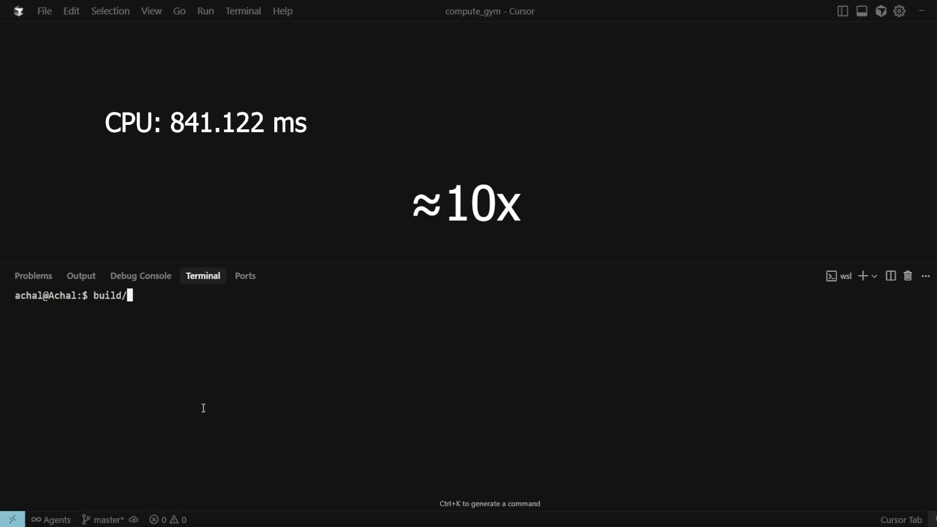
# Run the build command in the Cursor terminal
pyautogui.press('Enter')
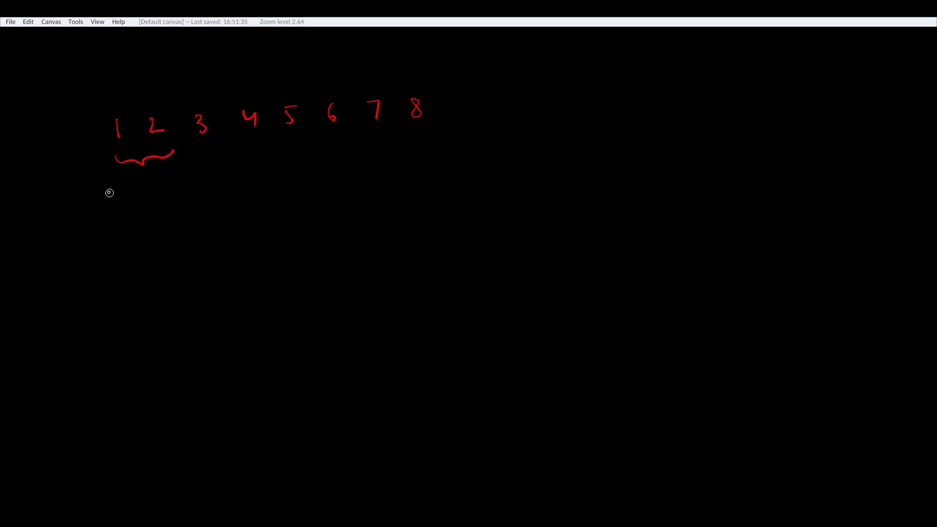
# Draw a brace spanning numbers 1–3 and a downward arrow toward the widest brace
pyautogui.moveTo(117, 197); pyautogui.dragTo(223, 181)
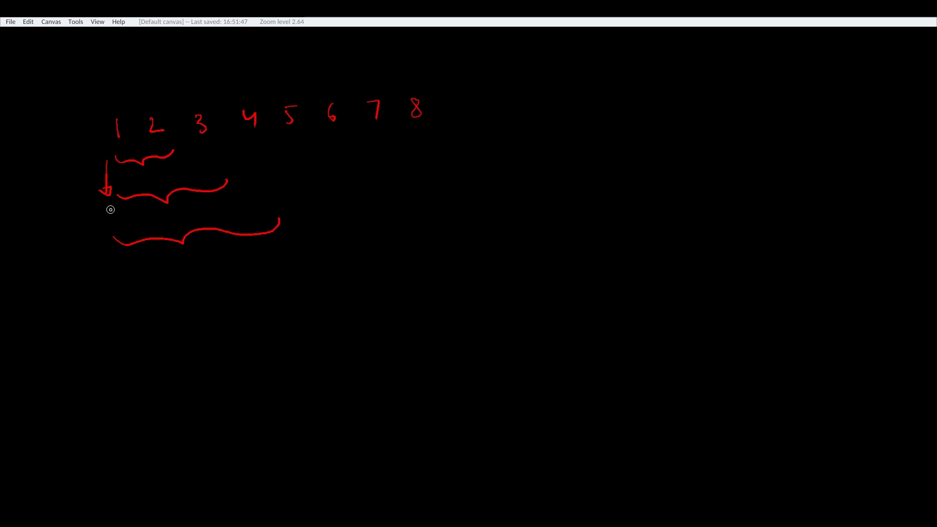
pyautogui.moveTo(108, 200); pyautogui.dragTo(103, 232)
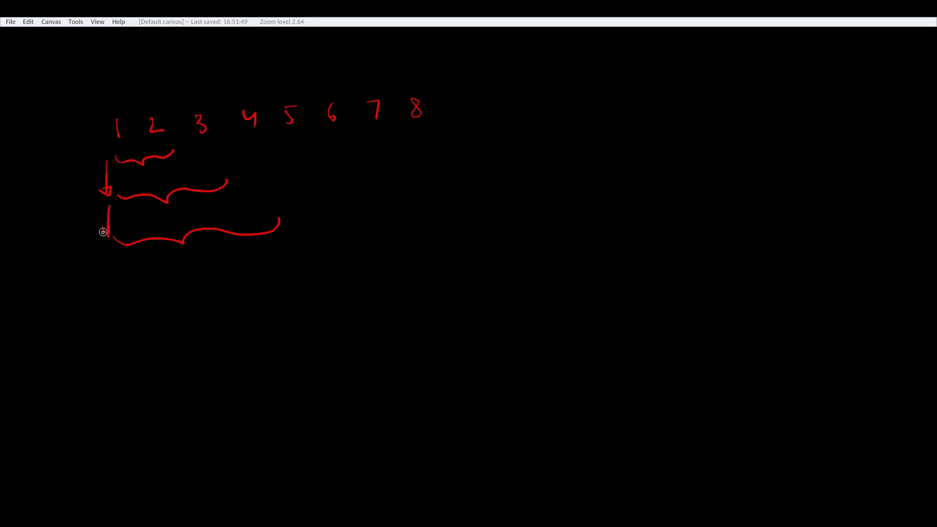
pyautogui.moveTo(109, 212); pyautogui.dragTo(111, 236)
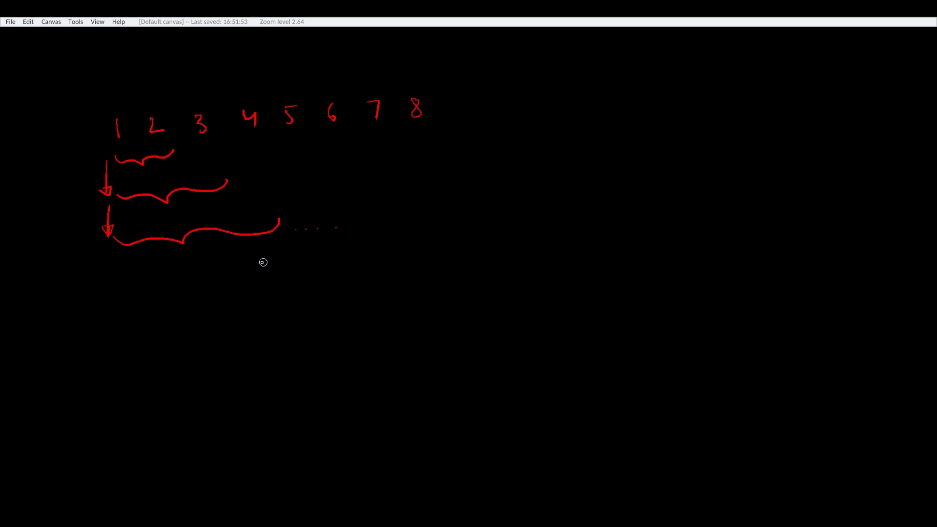
pyautogui.moveTo(268, 250)
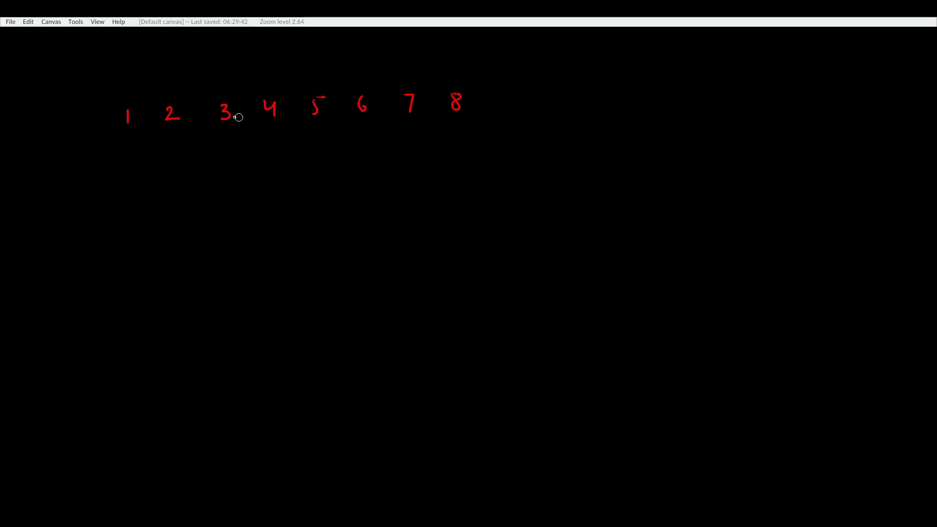
pyautogui.moveTo(108, 78)
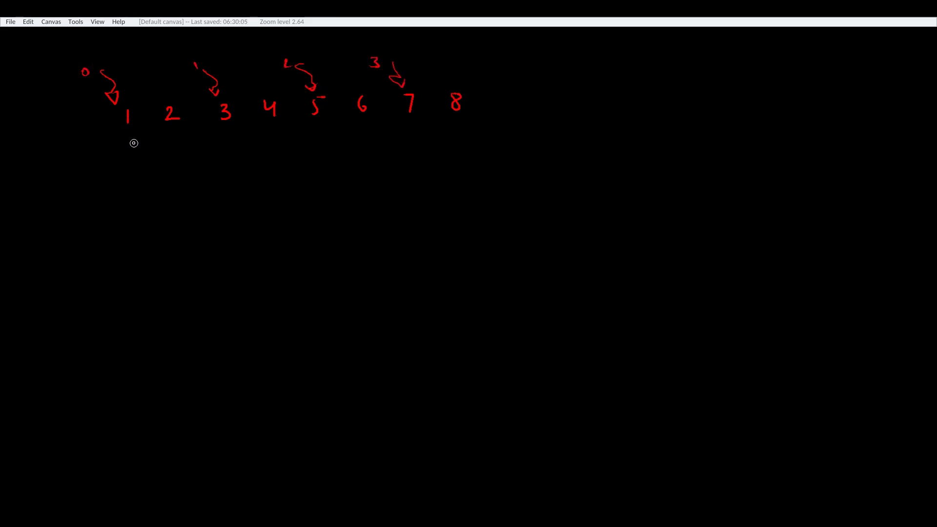
pyautogui.moveTo(129, 137)
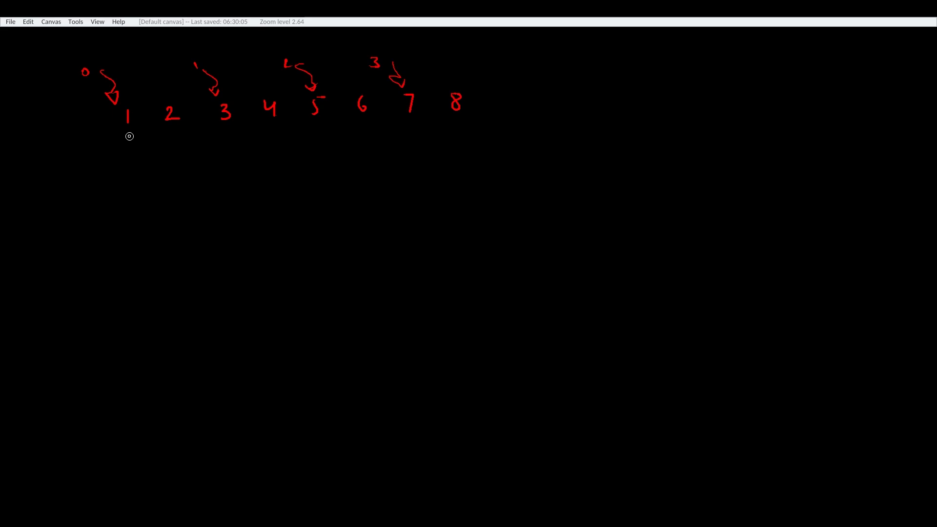
# Draw a bracket under 1 and 2, an arrow down, and write the sum 3
pyautogui.moveTo(128, 136); pyautogui.dragTo(128, 152)
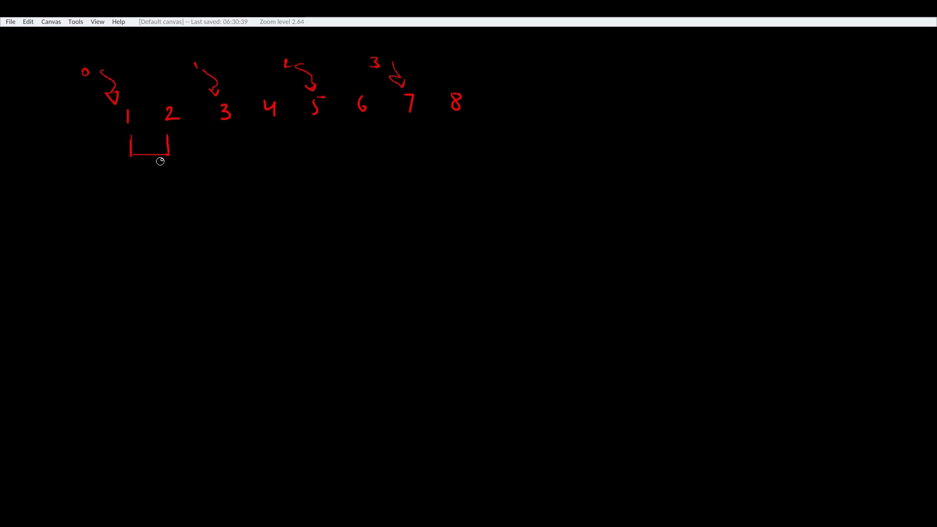
pyautogui.moveTo(129, 153); pyautogui.dragTo(128, 186)
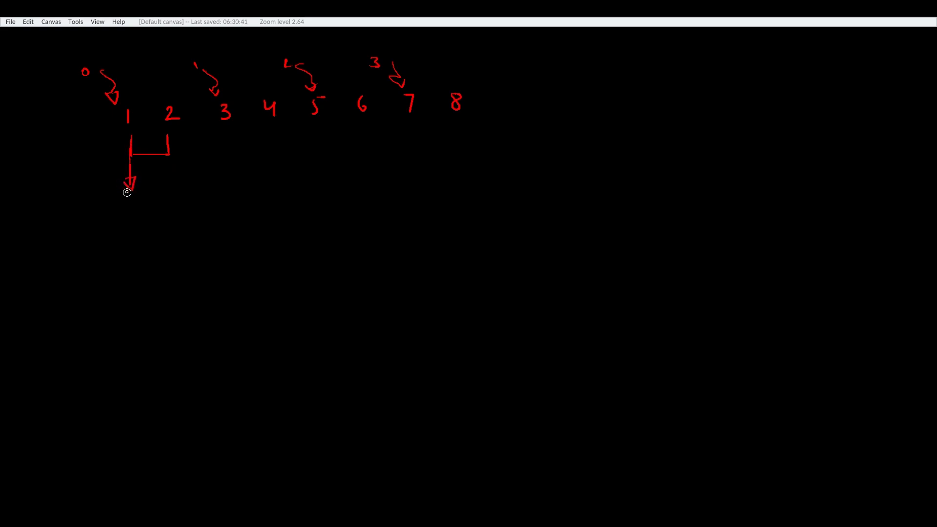
pyautogui.moveTo(125, 203); pyautogui.dragTo(136, 219)
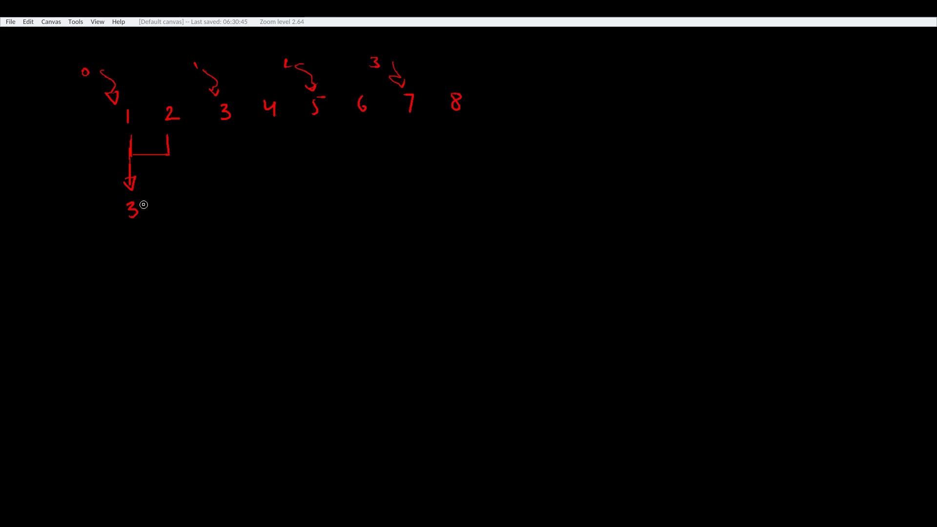
pyautogui.moveTo(226, 123); pyautogui.dragTo(233, 210)
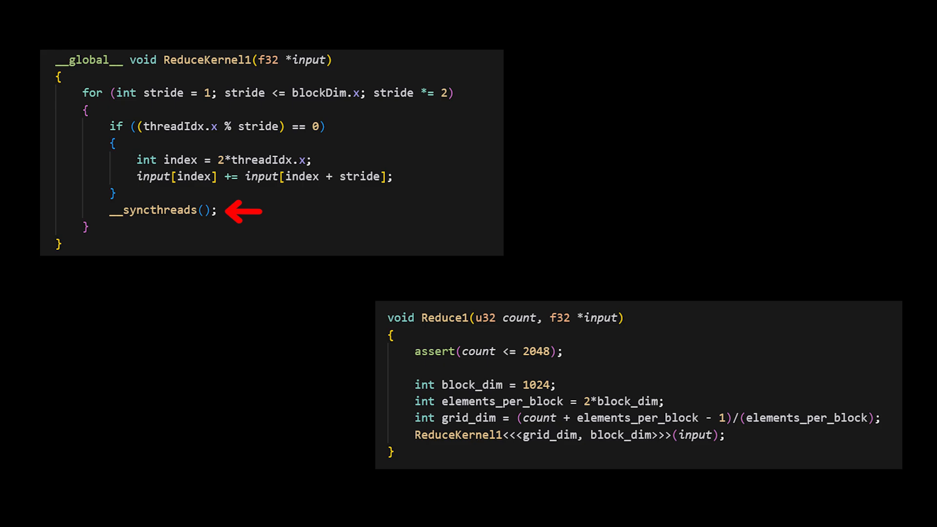
pyautogui.moveTo(614, 351)
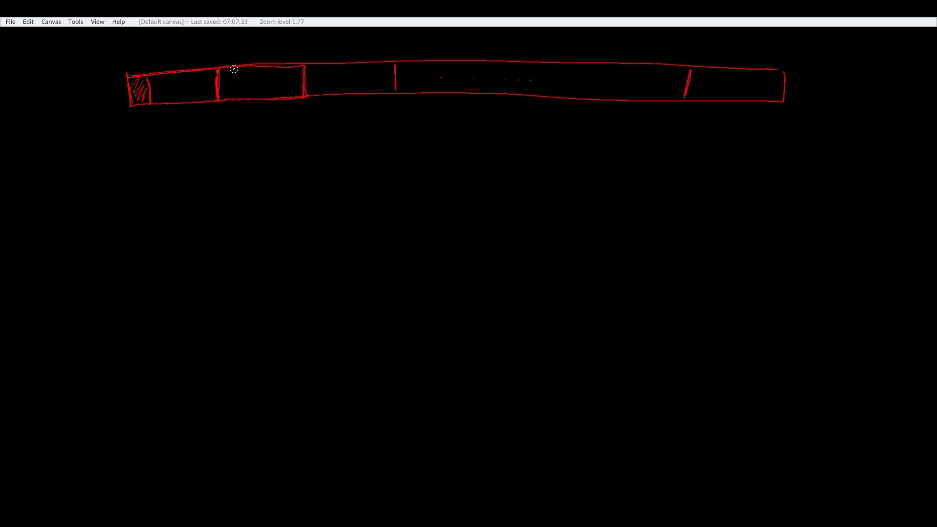
# Shade the next block's first cell and arrow block BN into the output box
pyautogui.moveTo(224, 72); pyautogui.dragTo(322, 90)
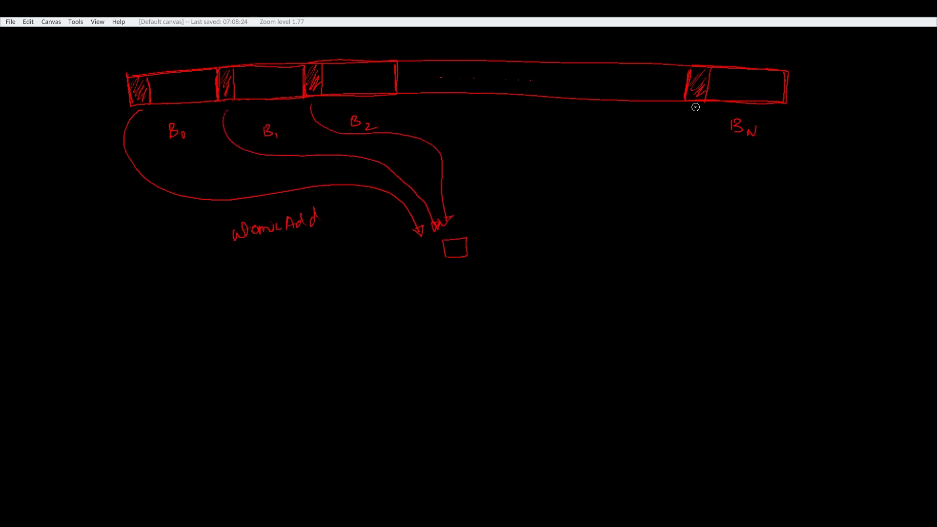
pyautogui.moveTo(696, 107); pyautogui.dragTo(472, 227)
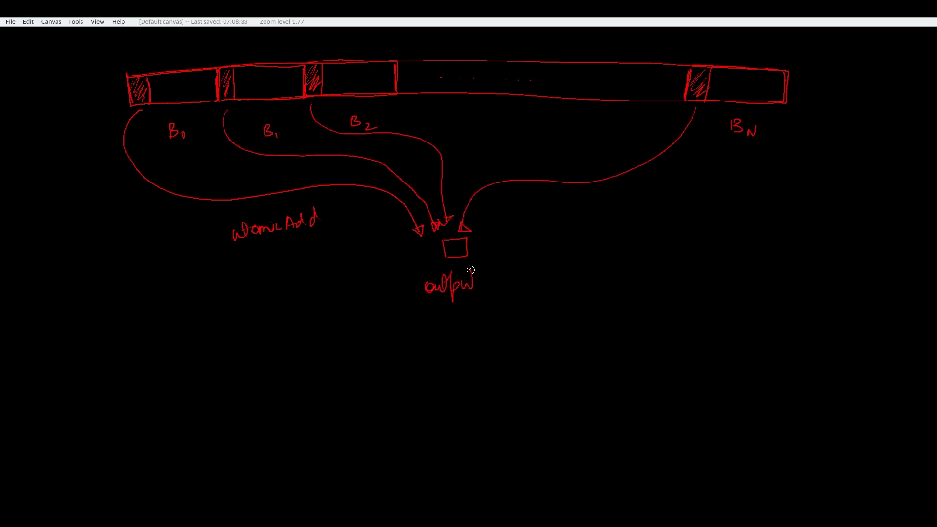